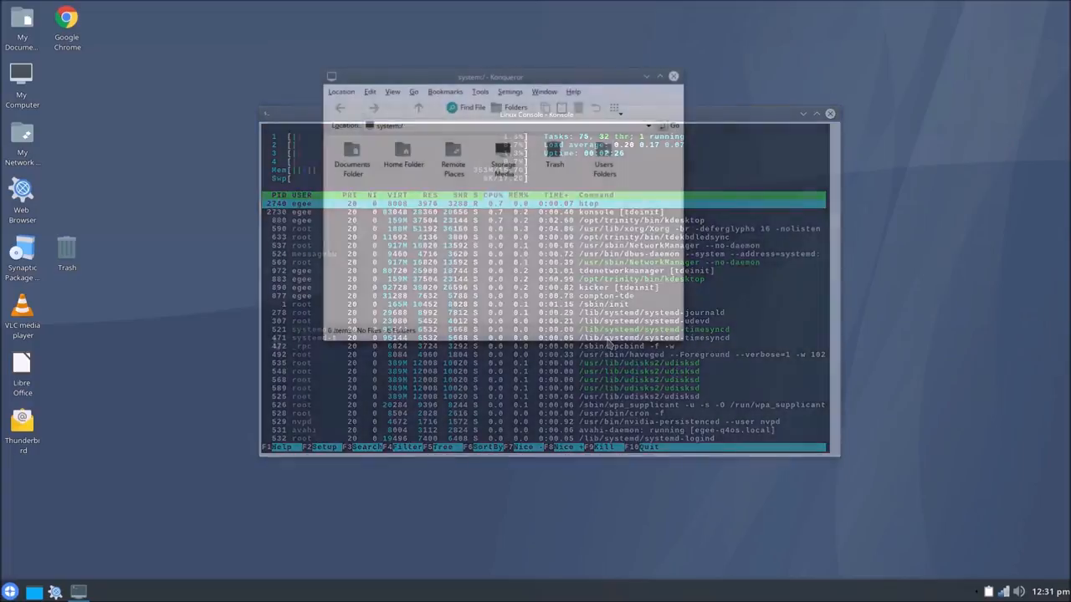
Show the system:/ folder in Konqueror and launch the Control Center settings window
click(10, 592)
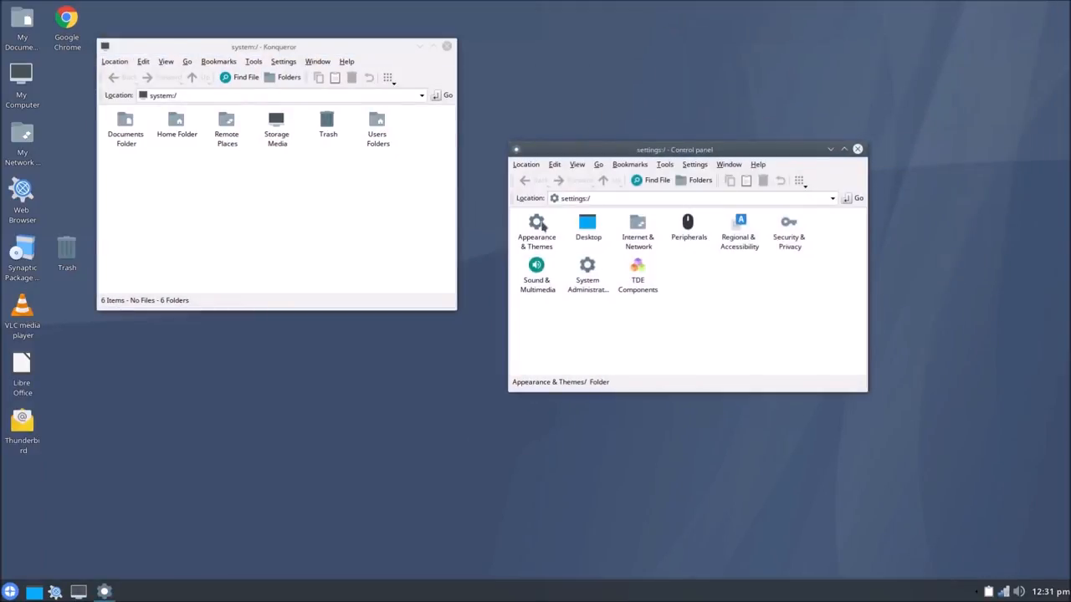
click(535, 231)
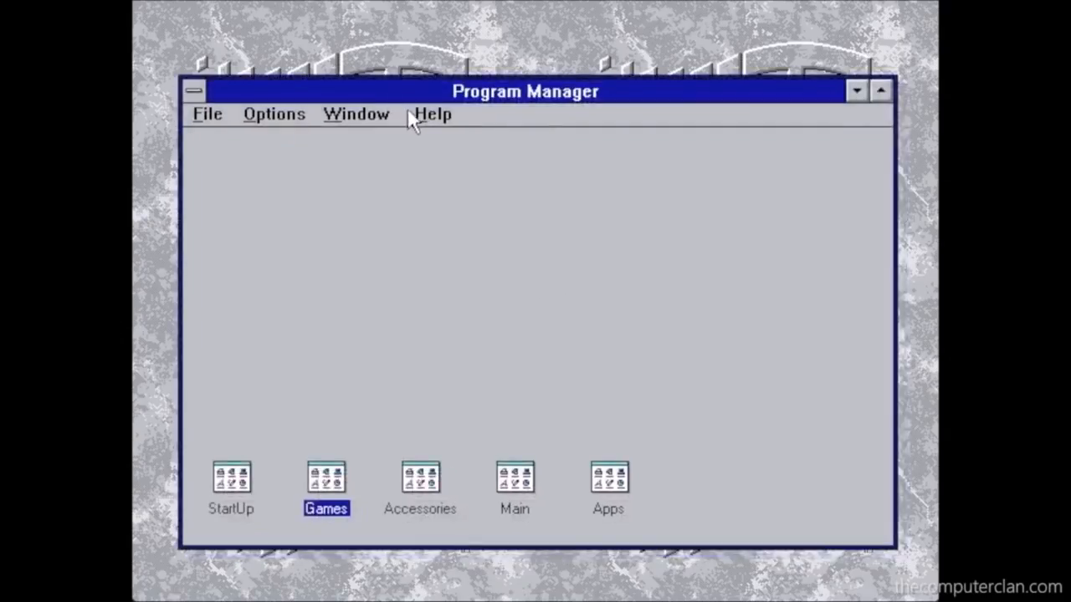
click(431, 114)
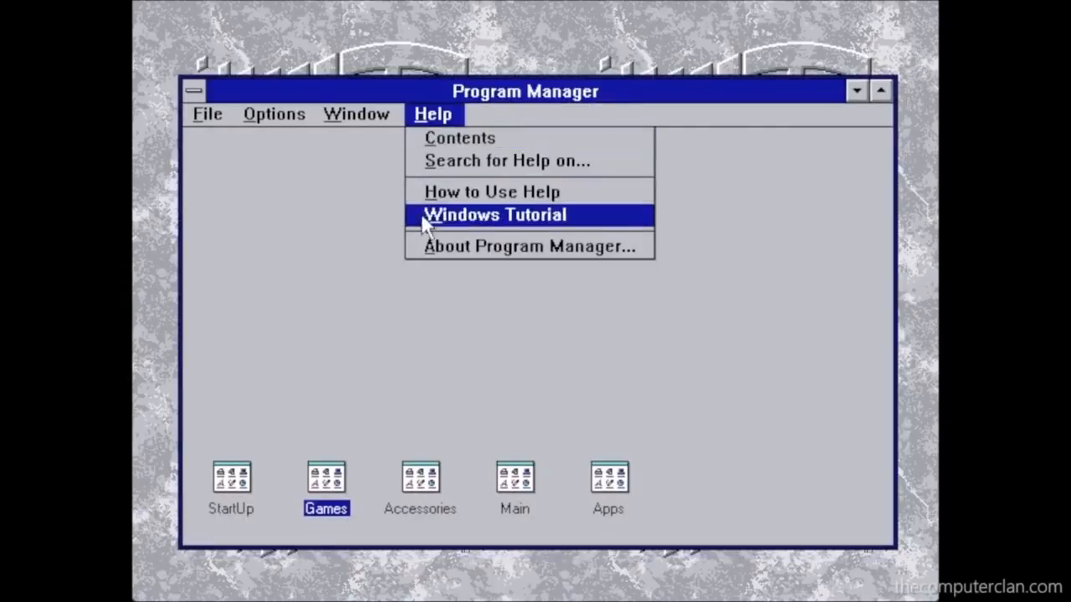
click(526, 245)
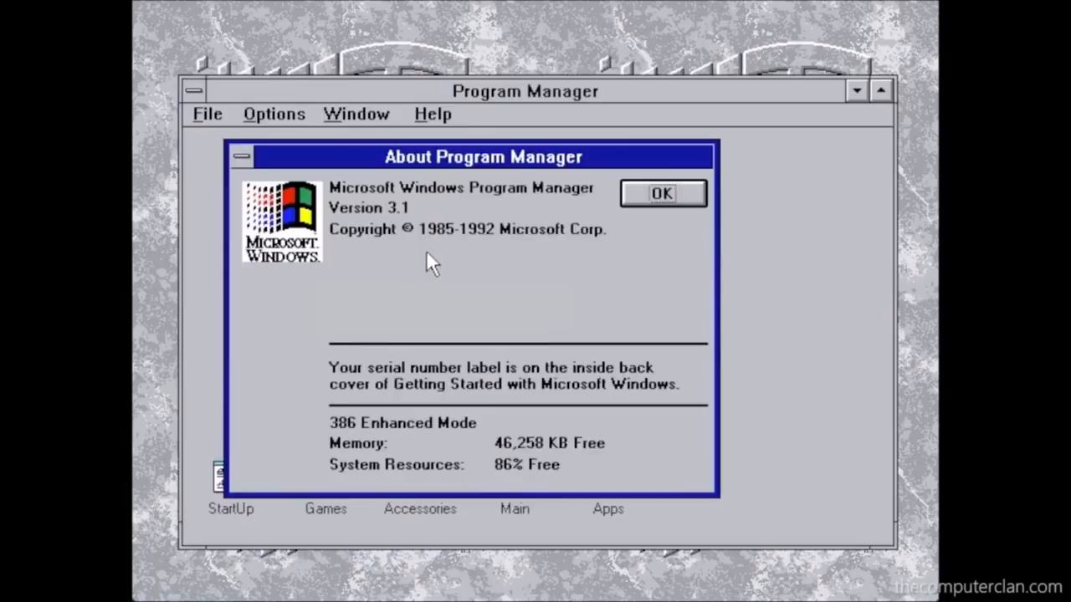
click(663, 194)
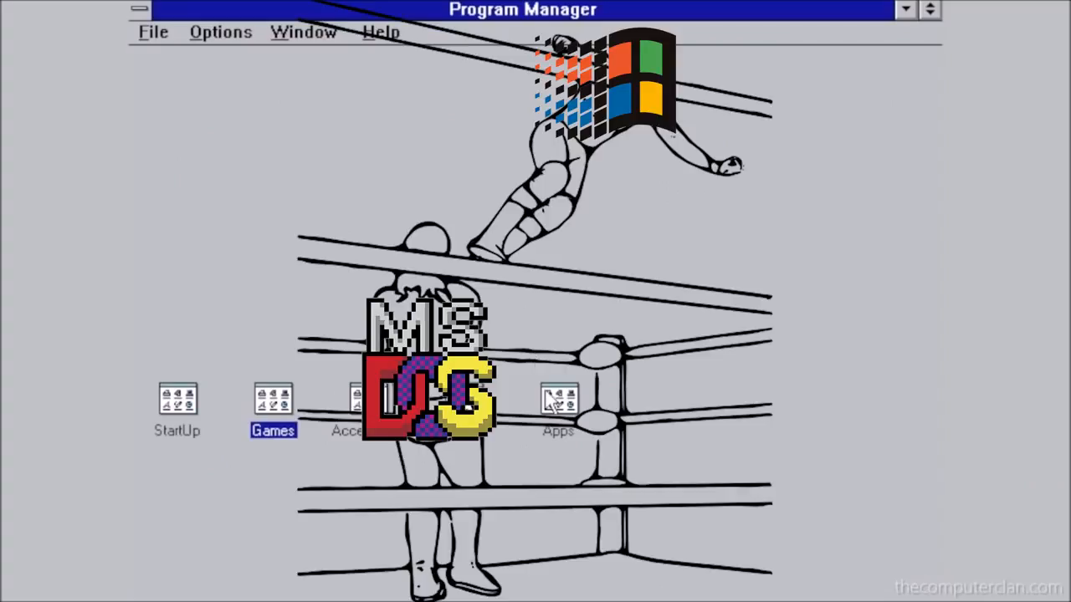
Look through the Apps program group, minimize it, and show the Main group
double_click(557, 407)
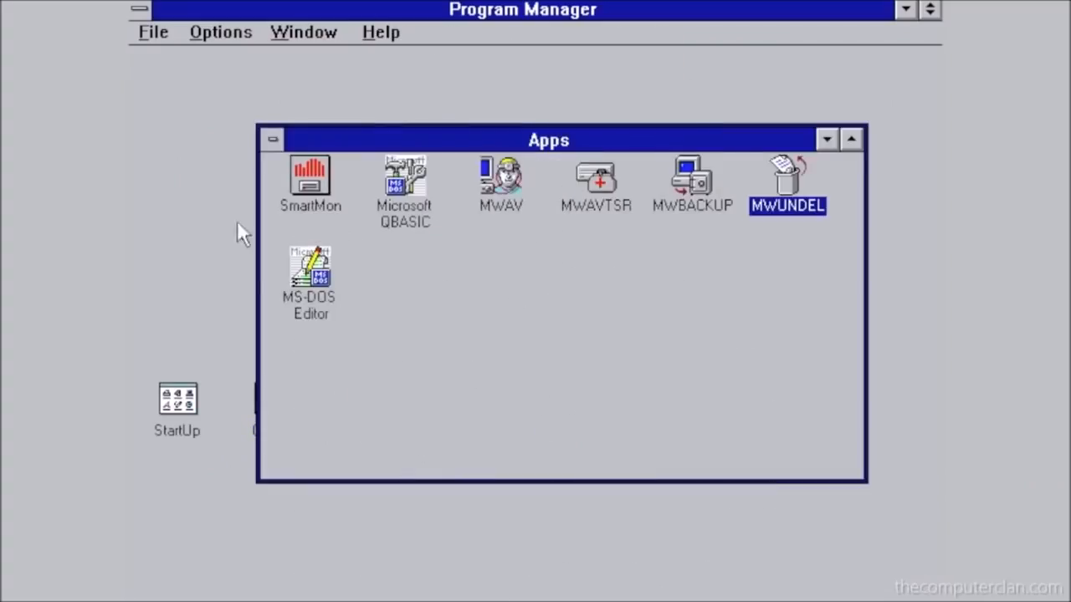
click(826, 139)
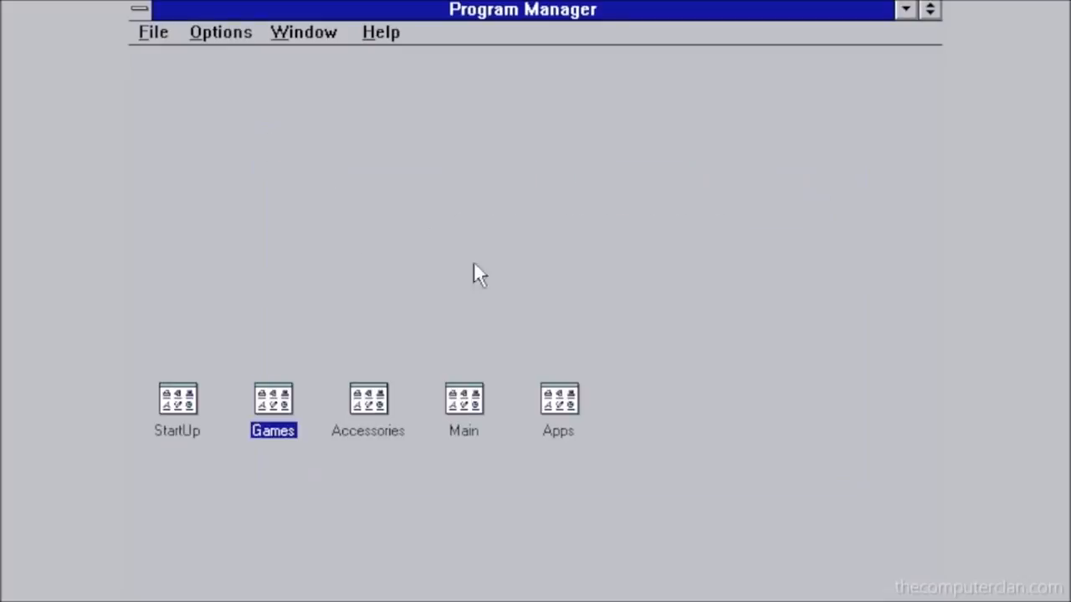
double_click(464, 410)
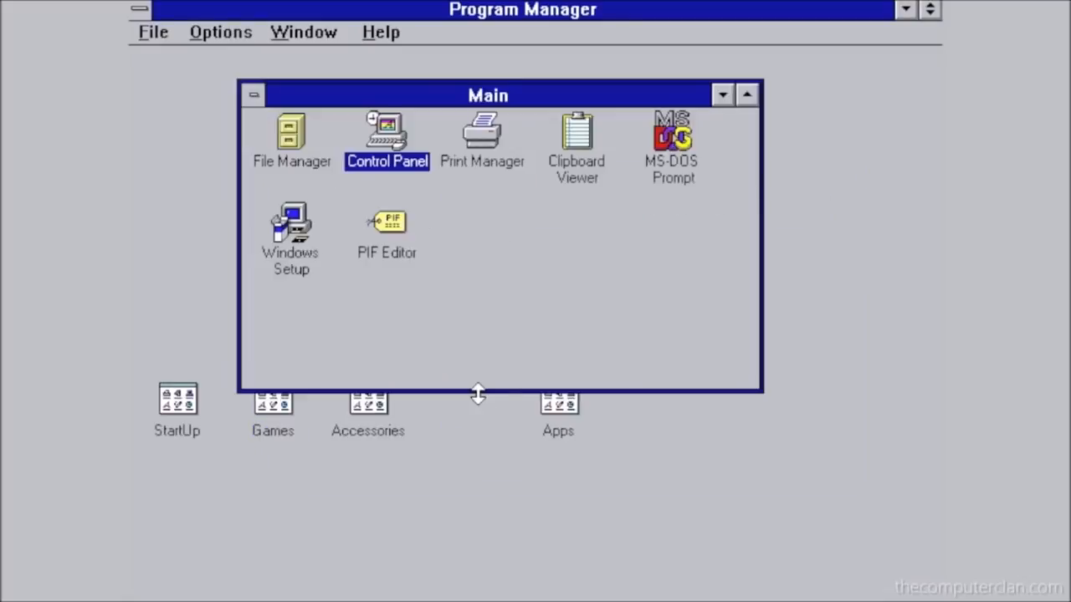
mouse_move(358, 120)
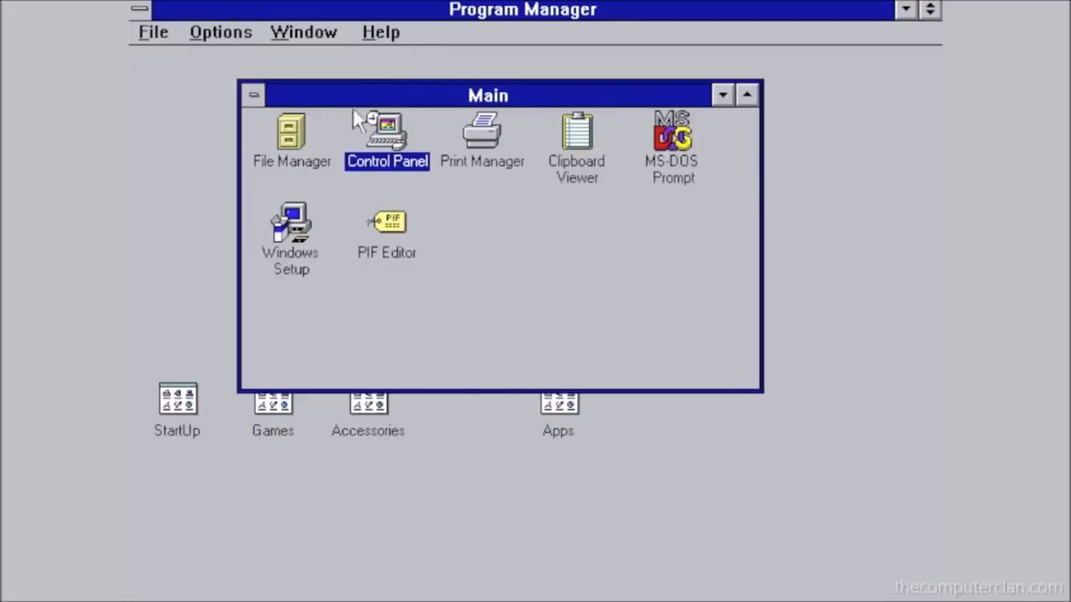
Start File Manager from Main, then bring up Solitaire's control menu
double_click(291, 137)
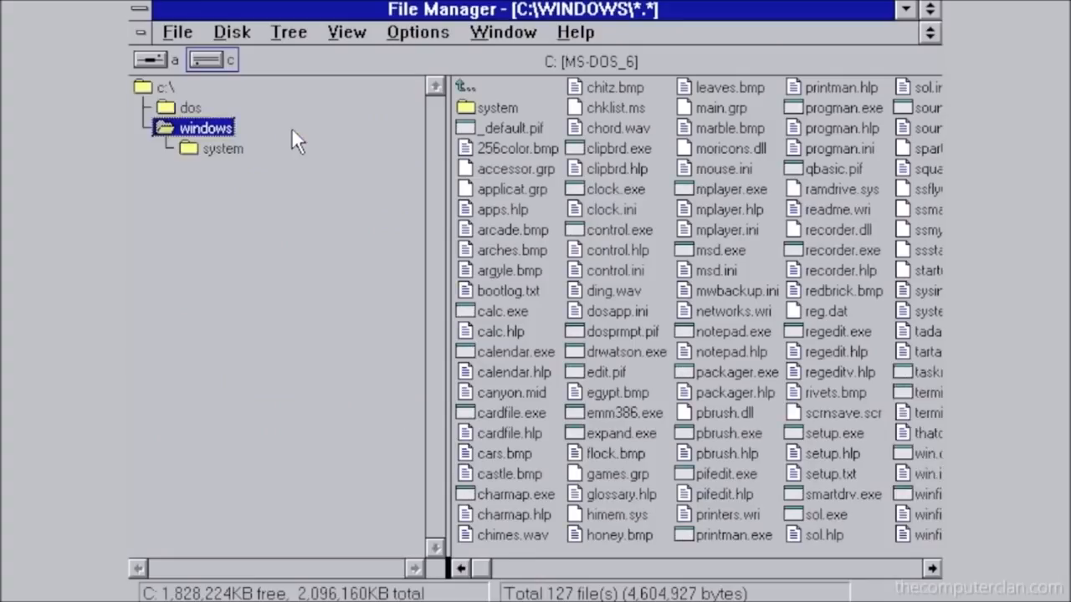
click(14, 18)
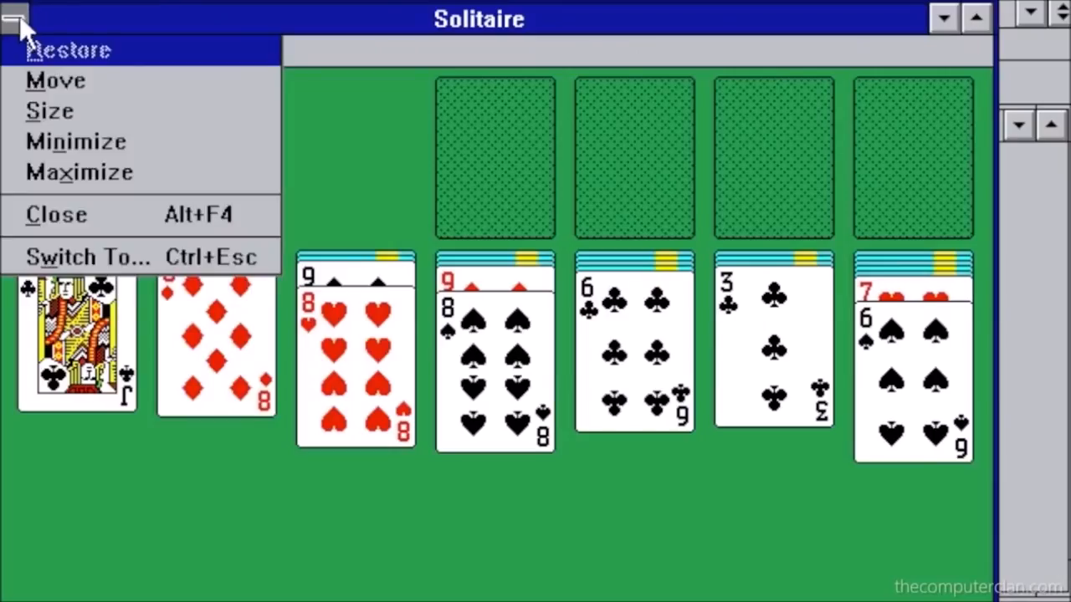